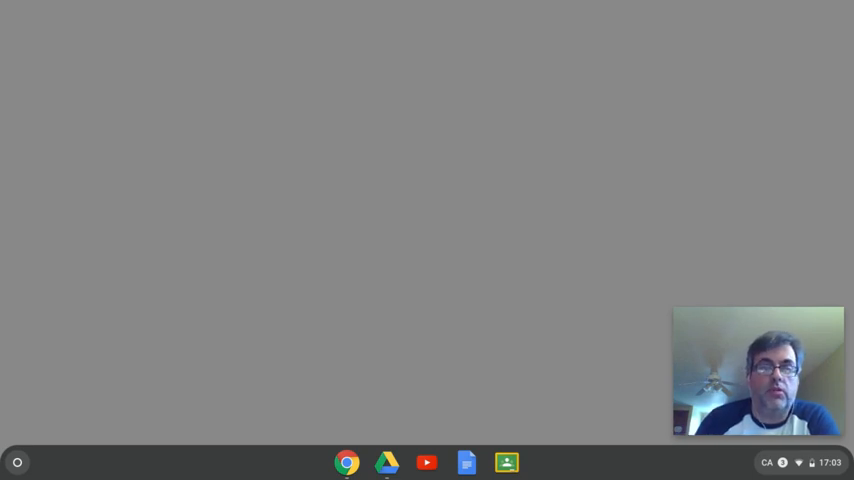
mouse_move(737, 114)
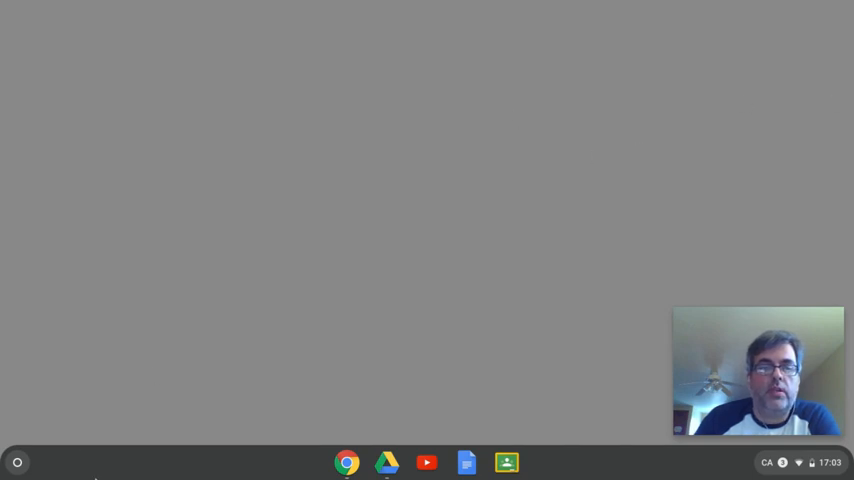
mouse_move(17, 462)
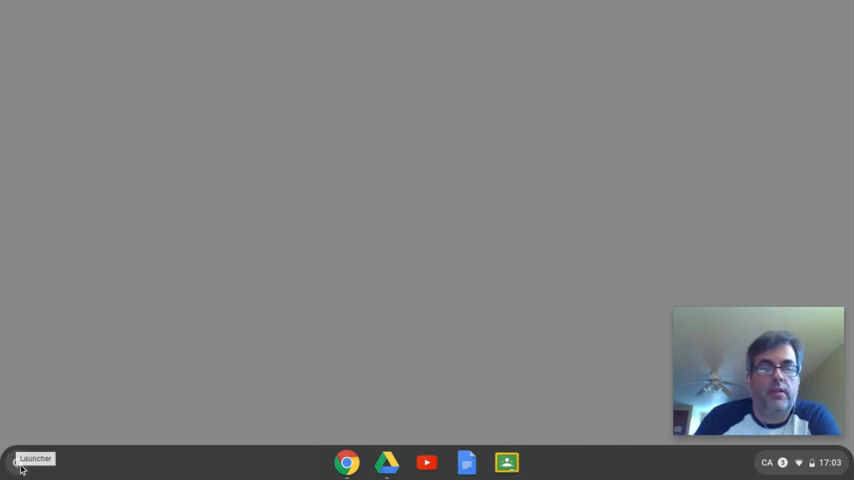
- Search the Launcher for 'camera' and launch the Camera app
left_click(17, 462)
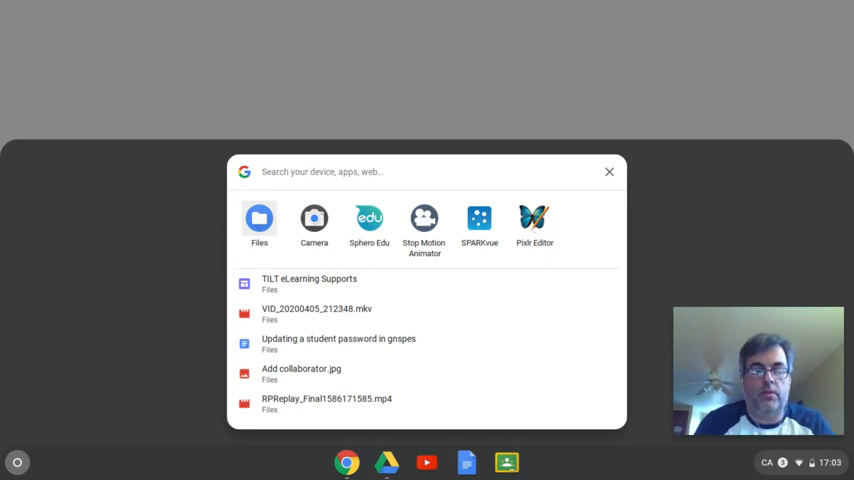
type("camera")
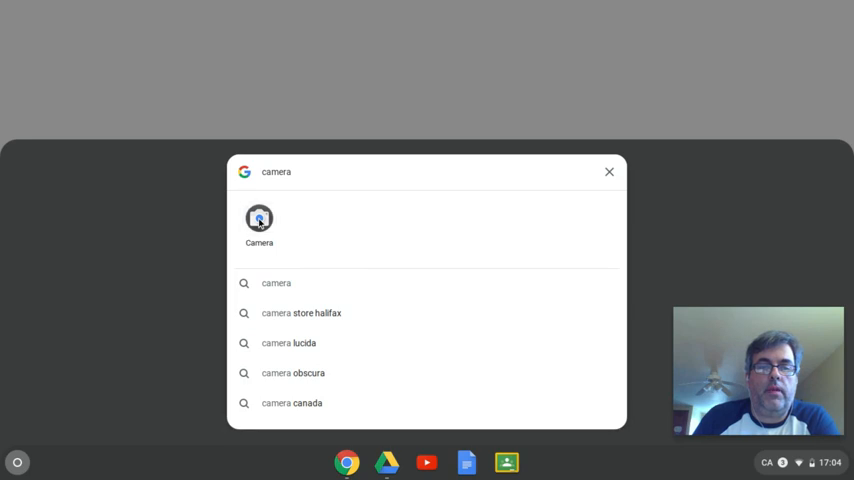
left_click(609, 171)
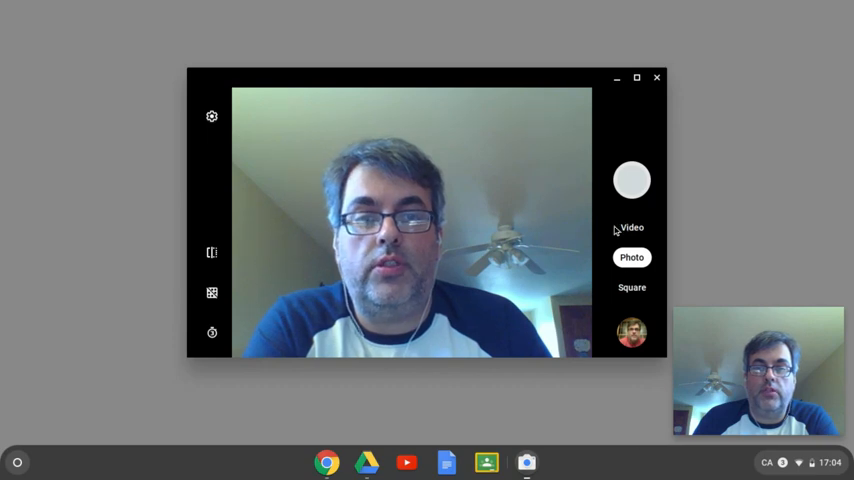
- Switch the Camera to Video mode, then record a short clip and stop to save it
left_click(631, 227)
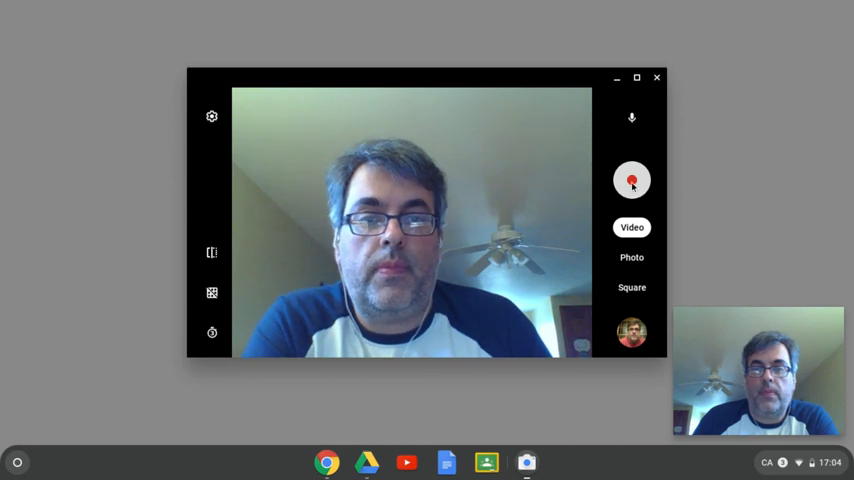
mouse_move(631, 180)
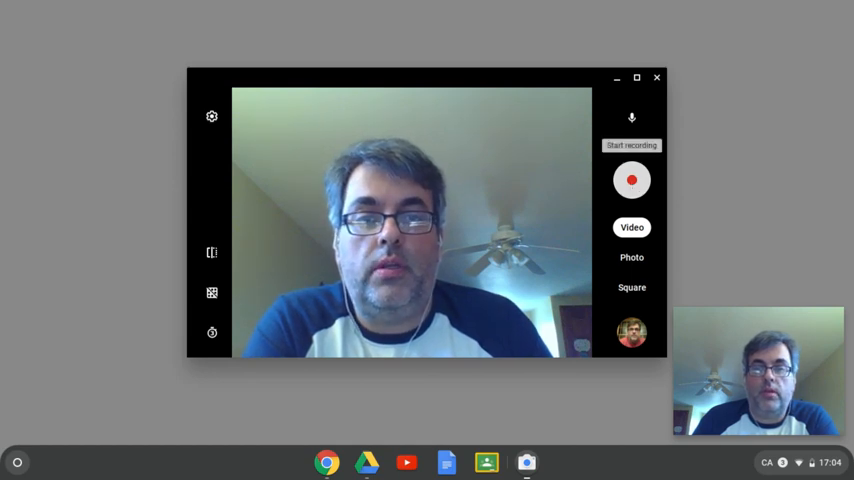
left_click(631, 180)
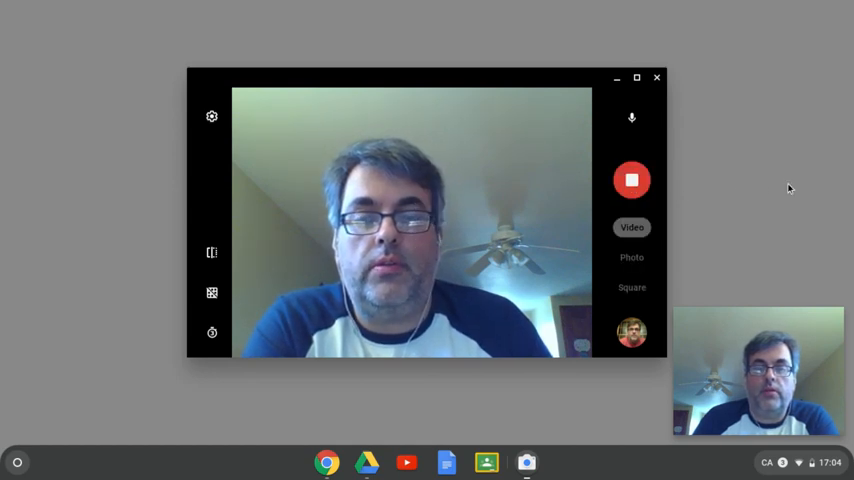
left_click(631, 180)
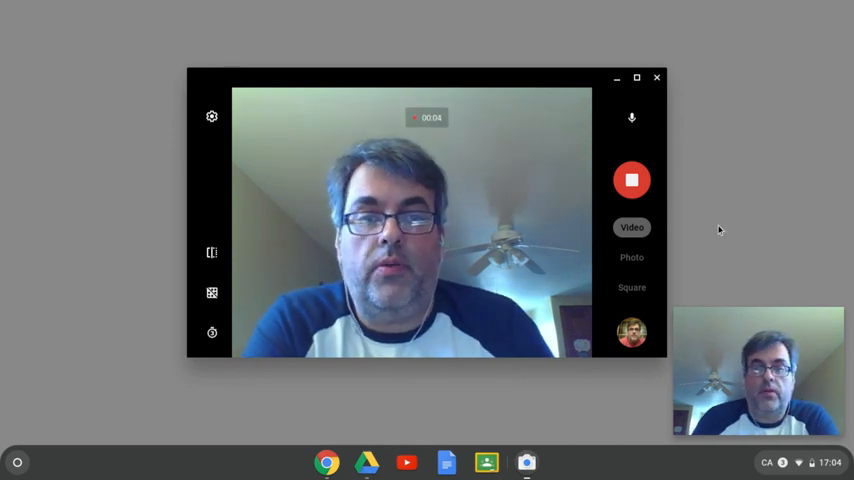
mouse_move(785, 195)
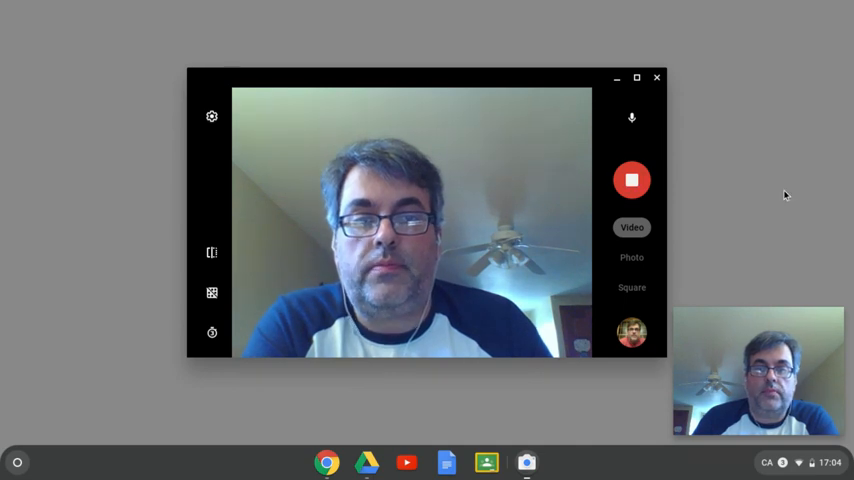
left_click(631, 180)
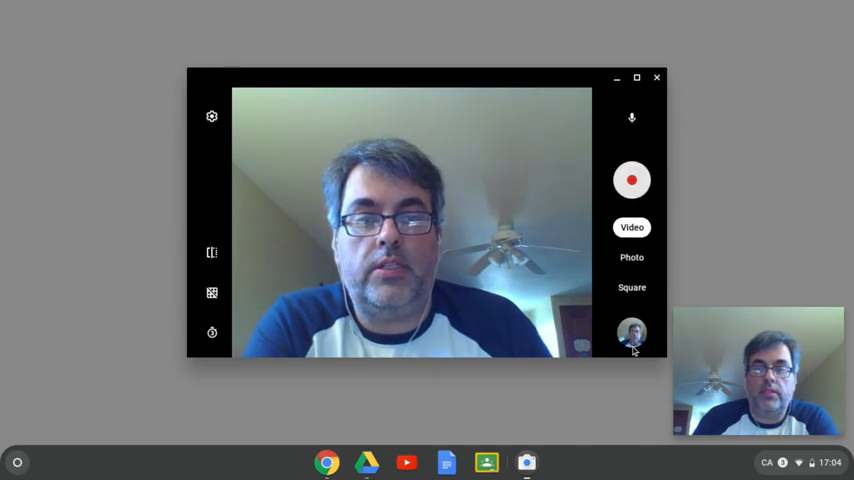